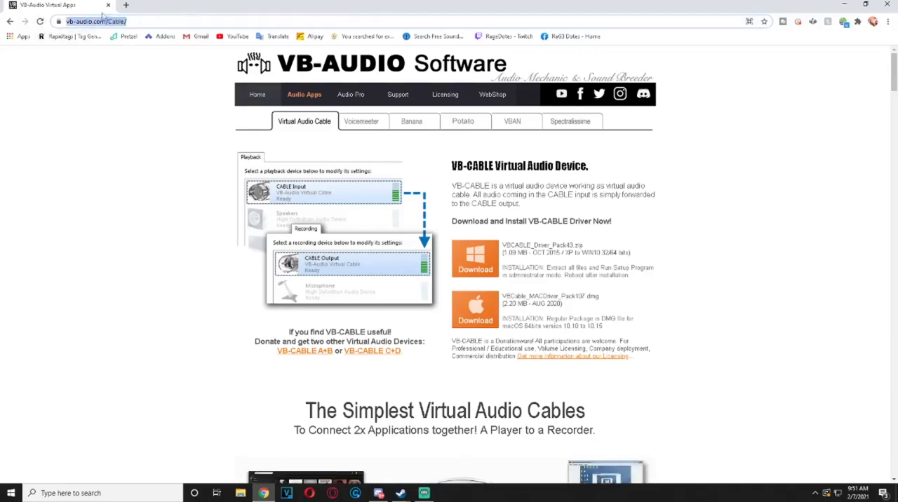
{"action": "mouse_move", "coordinate": [118, 32]}
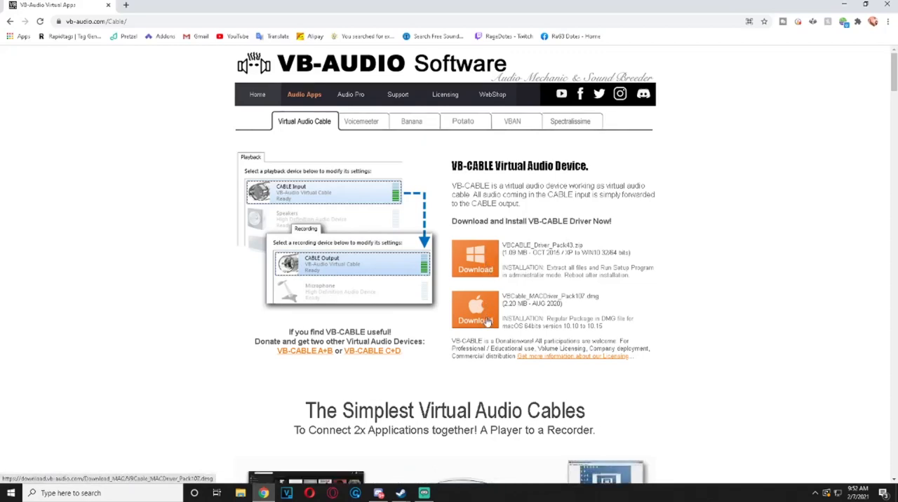
Download the VB-CABLE Windows driver pack from VB-Audio and open the downloaded zip.
{"action": "left_click", "coordinate": [475, 258]}
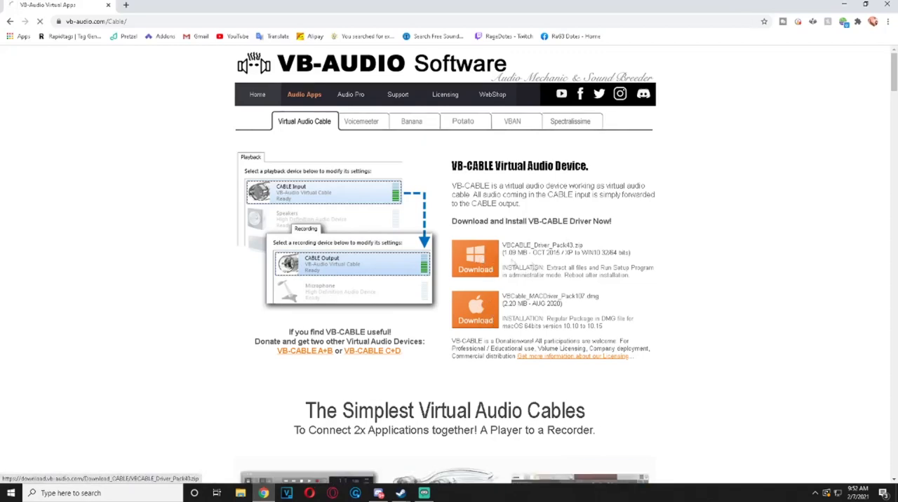
{"action": "left_click", "coordinate": [475, 258]}
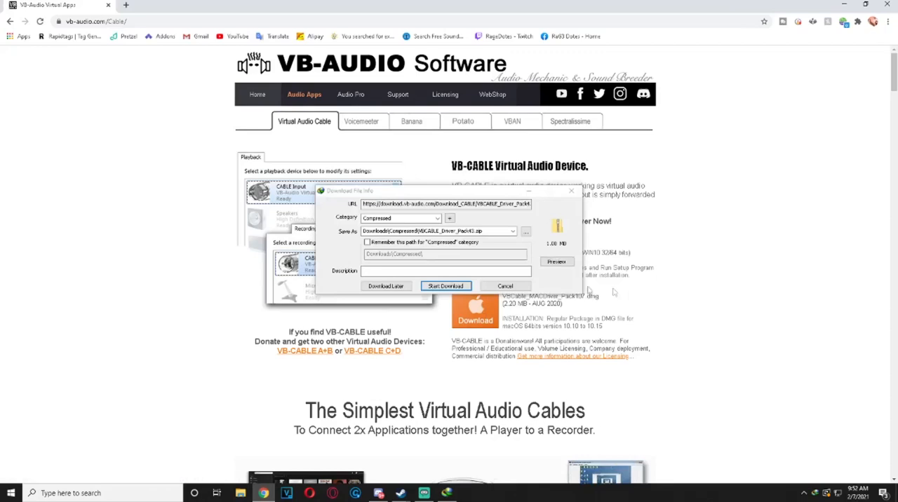
{"action": "left_click", "coordinate": [447, 286]}
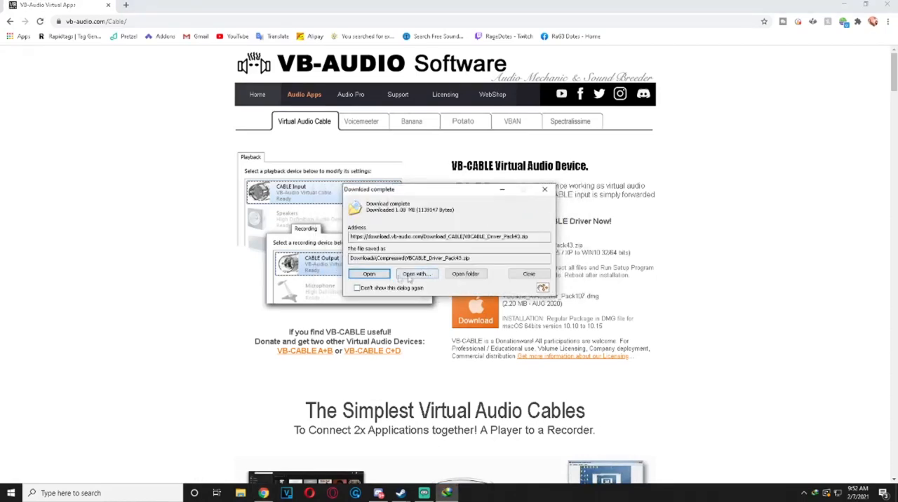
{"action": "left_click", "coordinate": [527, 274]}
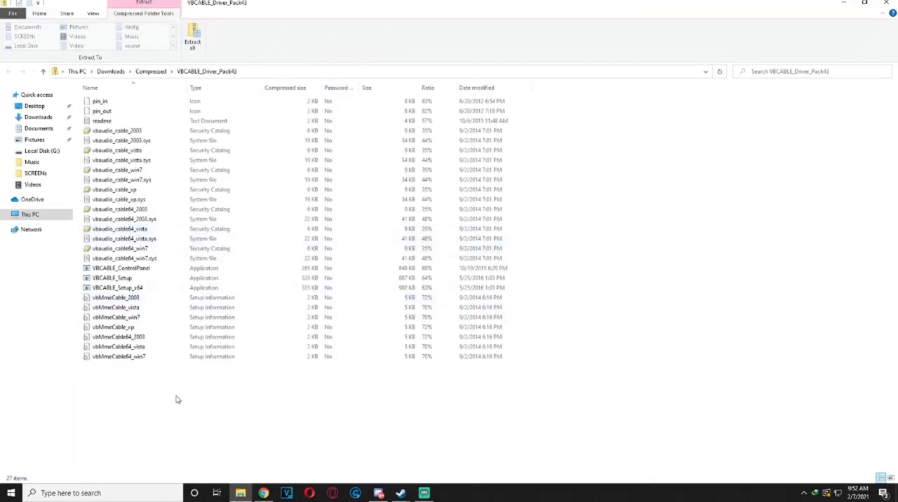
Copy all the VB-CABLE driver files into a New folder on the desktop and pick VBCABLE_Setup.
{"action": "key", "text": "ctrl+a"}
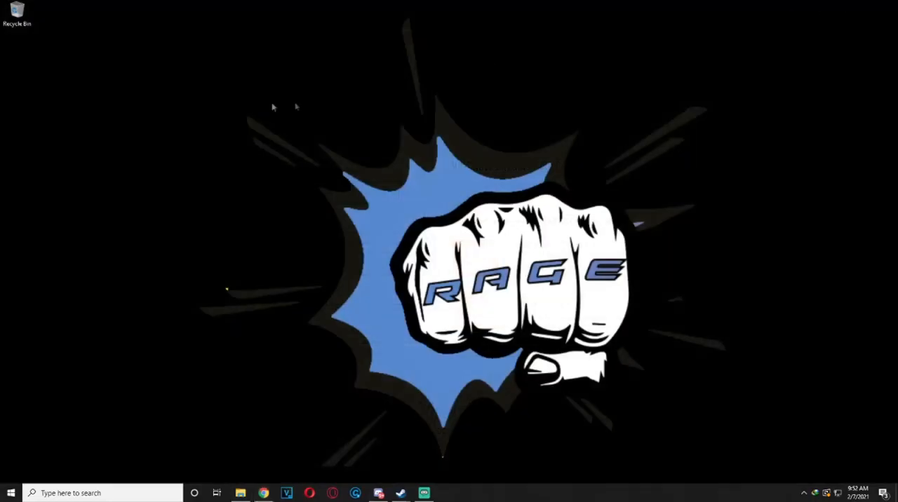
{"action": "left_click", "coordinate": [241, 494]}
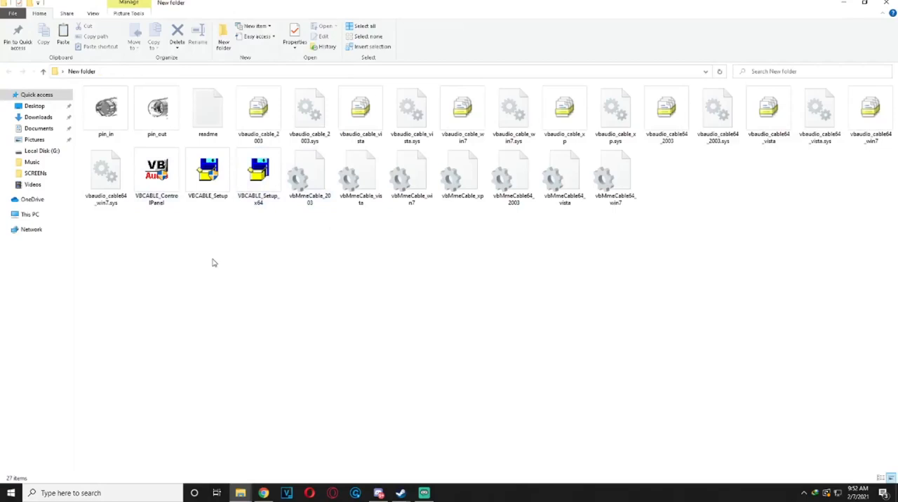
{"action": "left_click", "coordinate": [208, 171]}
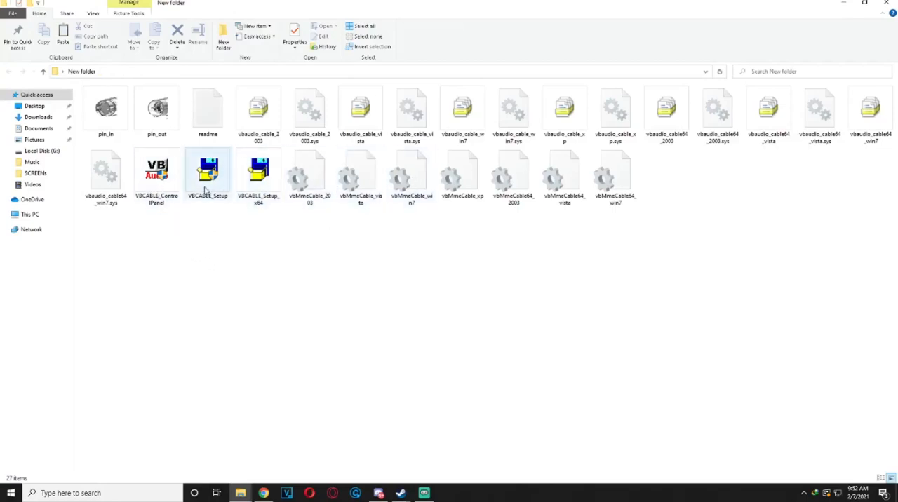
{"action": "left_click", "coordinate": [258, 172]}
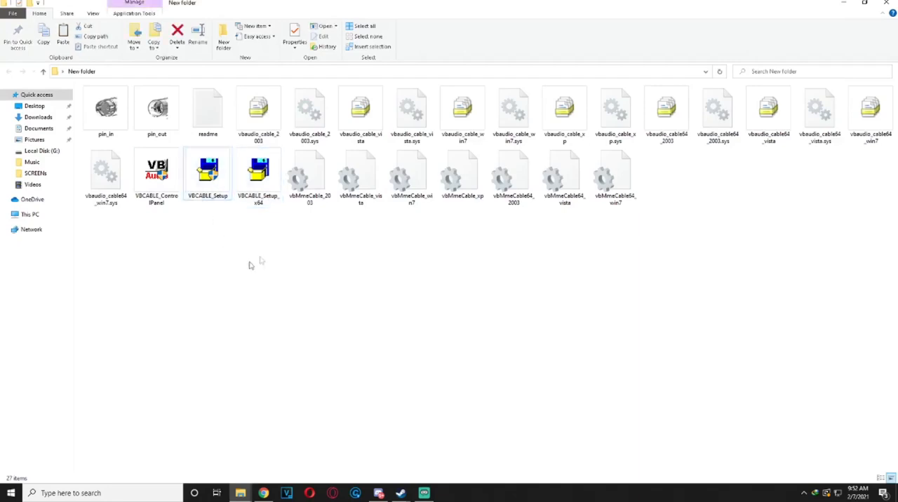
Minimize the New folder window and switch back to the zip archive window.
{"action": "left_click", "coordinate": [886, 3]}
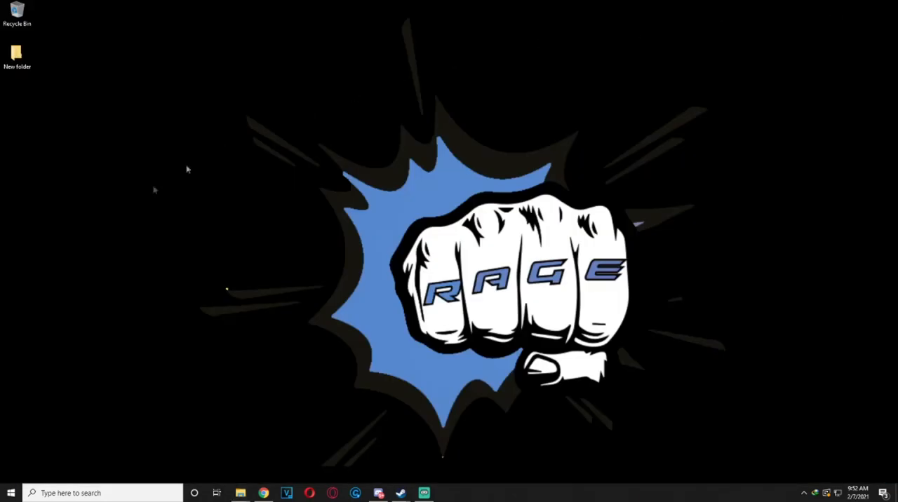
{"action": "left_click", "coordinate": [12, 494]}
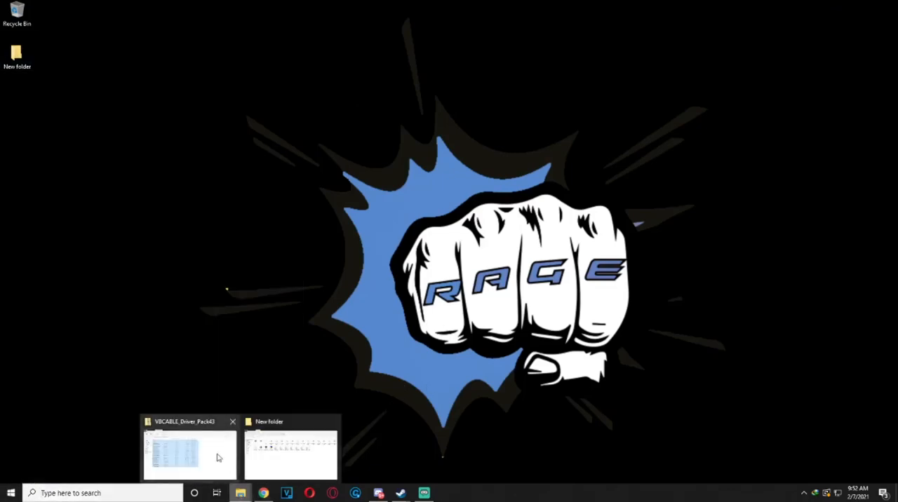
{"action": "left_click", "coordinate": [189, 452]}
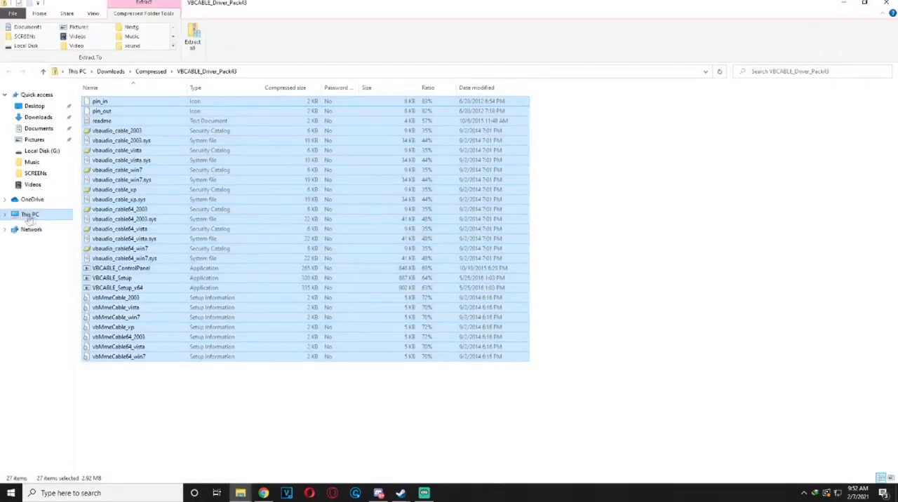
{"action": "right_click", "coordinate": [29, 214]}
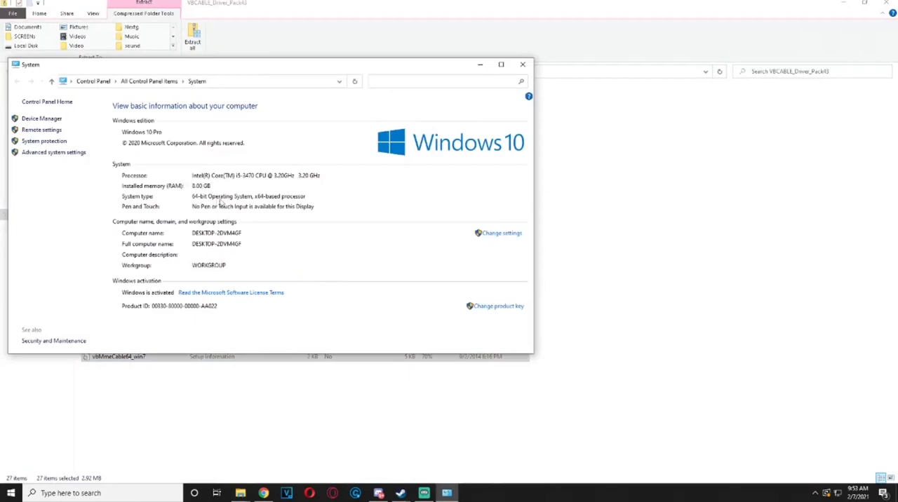
{"action": "mouse_move", "coordinate": [296, 205]}
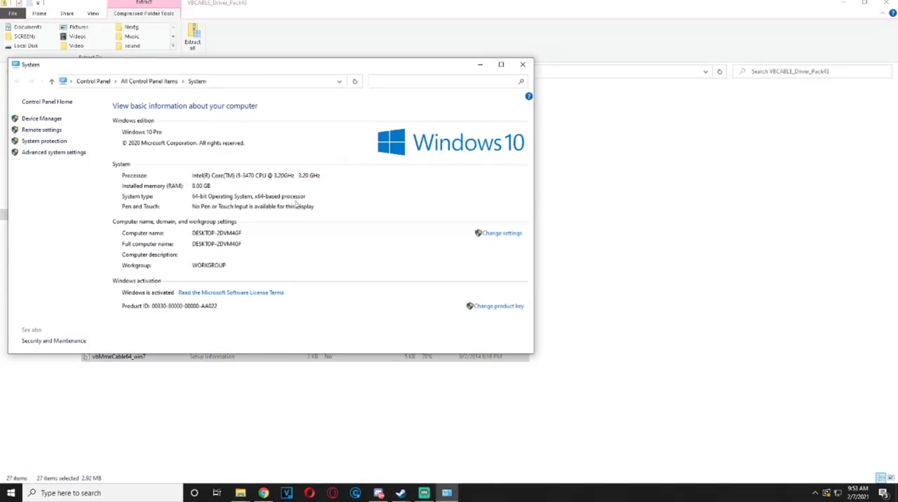
{"action": "left_click", "coordinate": [522, 65]}
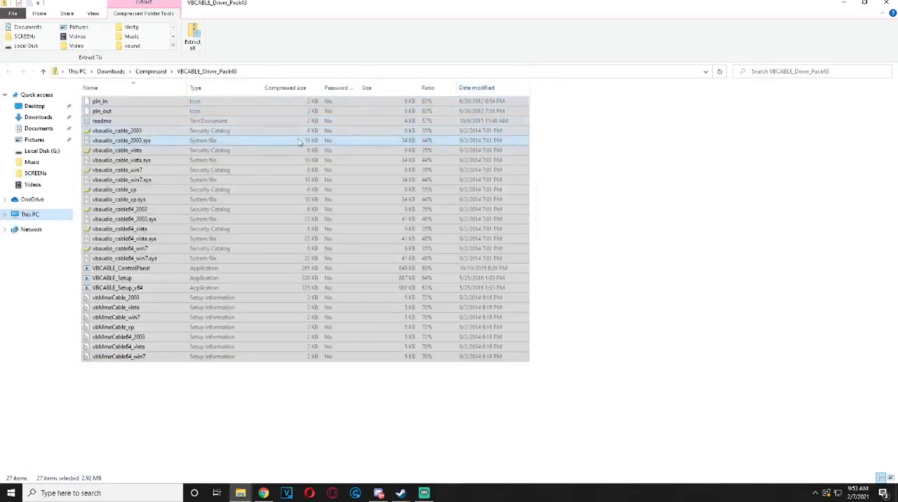
In the New folder, select VBCABLE_Setup_x64, then minimize the window to the desktop.
{"action": "left_click", "coordinate": [117, 287]}
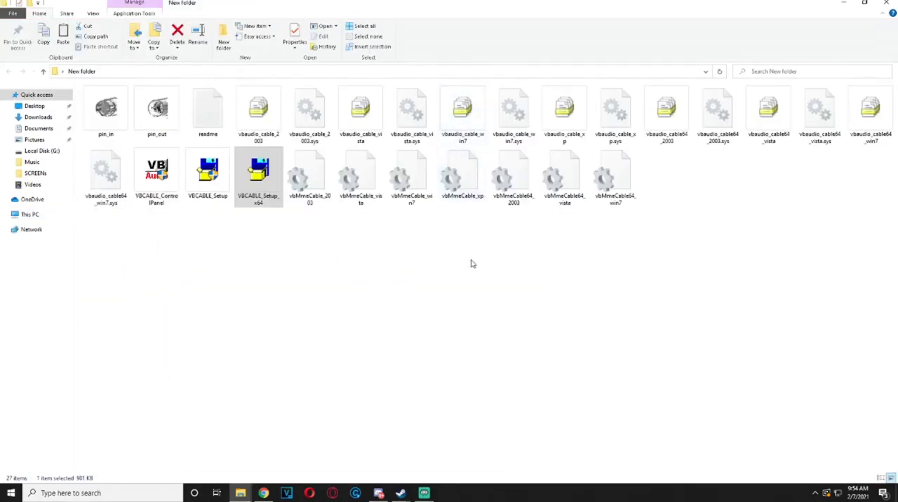
{"action": "left_click", "coordinate": [468, 260]}
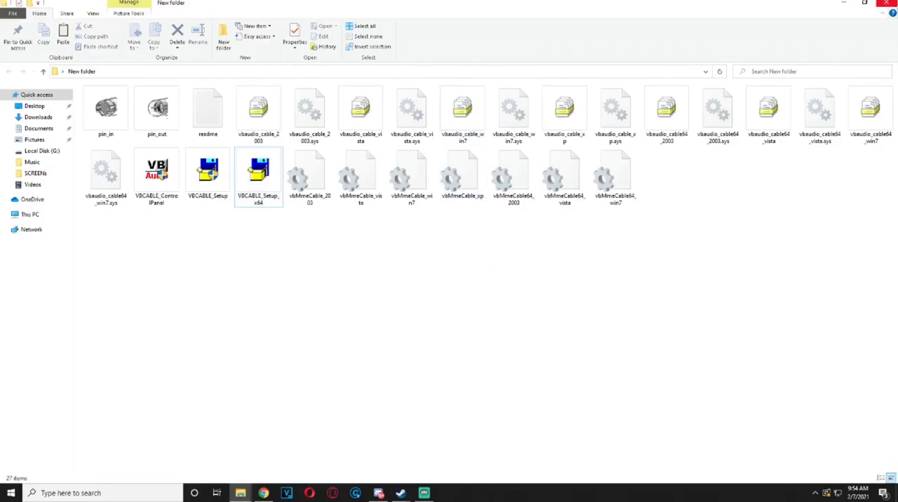
{"action": "left_click", "coordinate": [262, 493]}
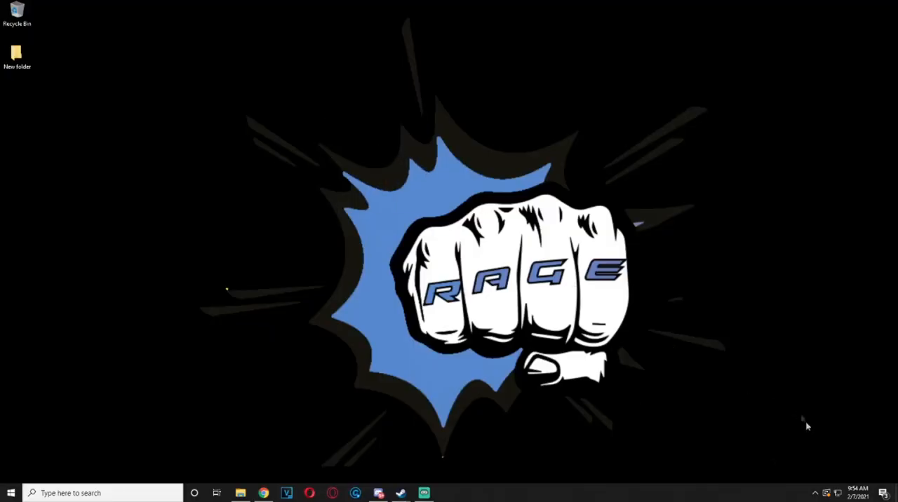
From the taskbar speaker icon, check Sound settings show USB PnP Audio Device, then search for Pretzel.
{"action": "left_click", "coordinate": [816, 492]}
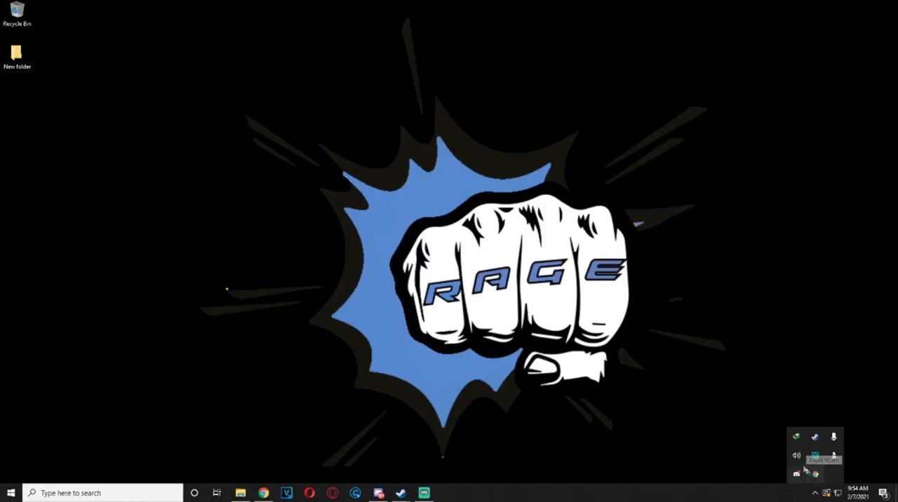
{"action": "left_click", "coordinate": [797, 454]}
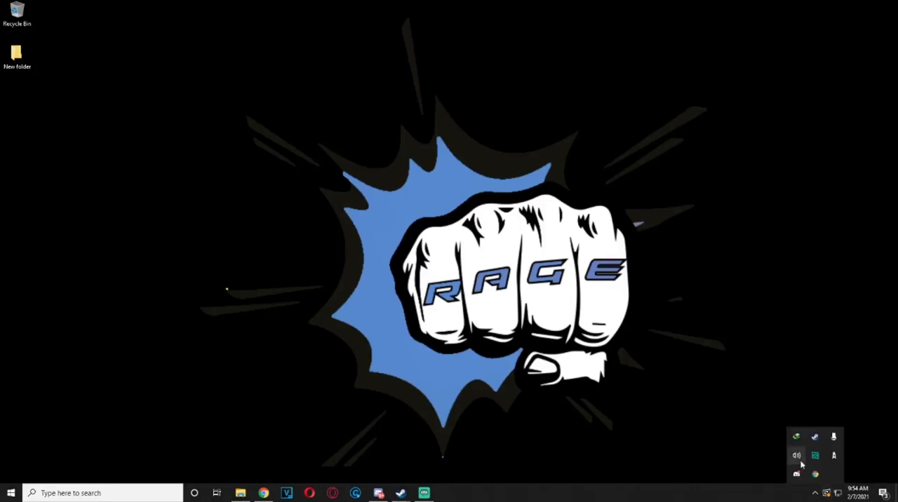
{"action": "right_click", "coordinate": [797, 455]}
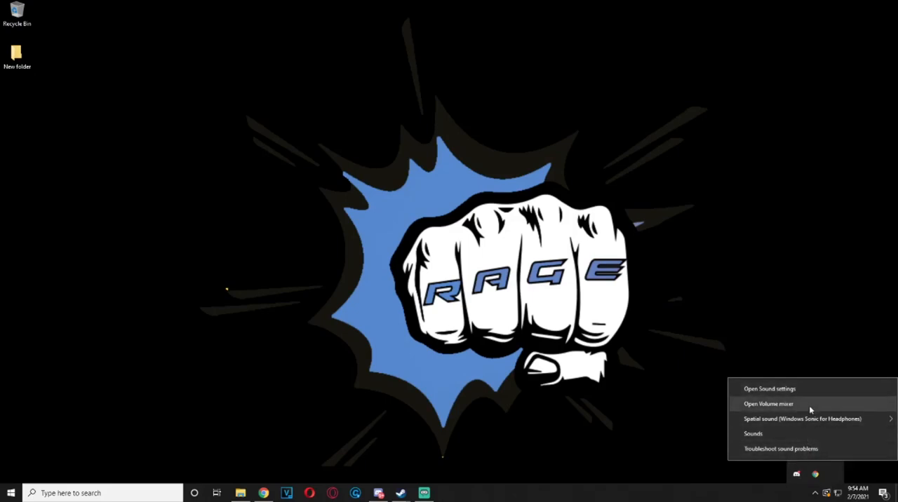
{"action": "left_click", "coordinate": [769, 389]}
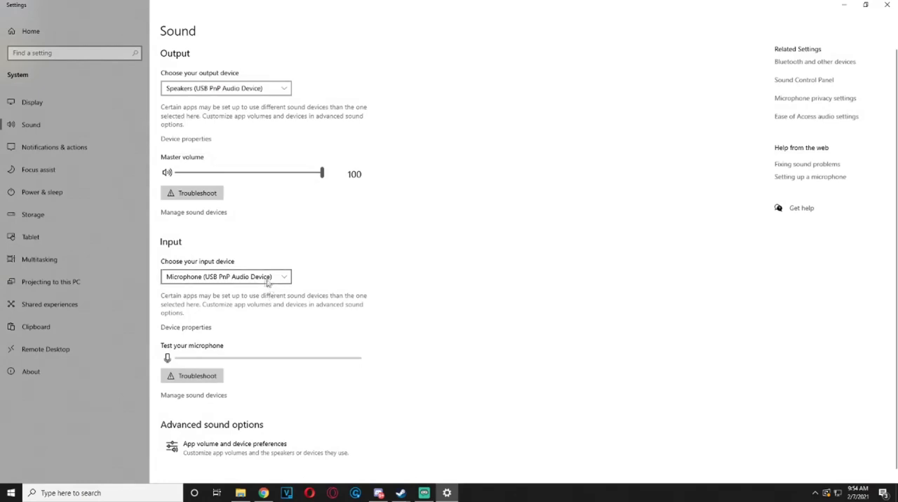
{"action": "left_click", "coordinate": [226, 276]}
{"action": "type", "text": "pret"}
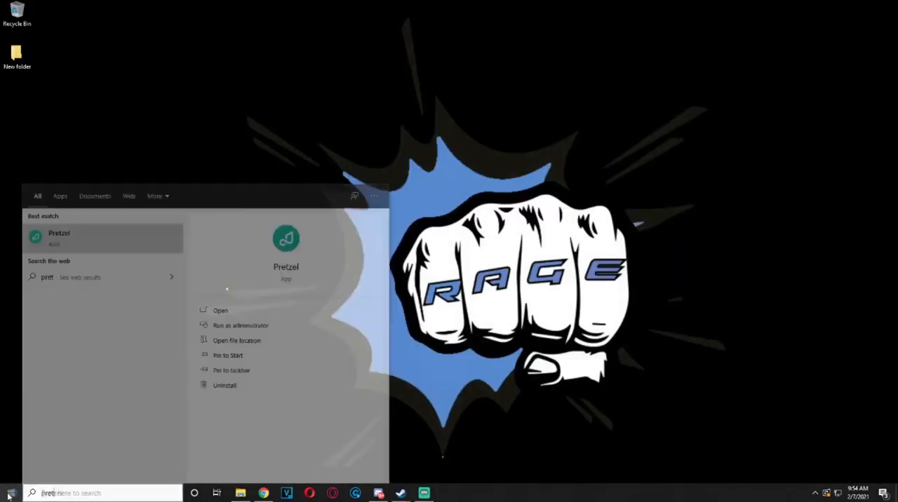
Launch Pretzel and verify its Audio Output Device is CABLE Input (VB-Audio Virtual Cable).
{"action": "left_click", "coordinate": [162, 312]}
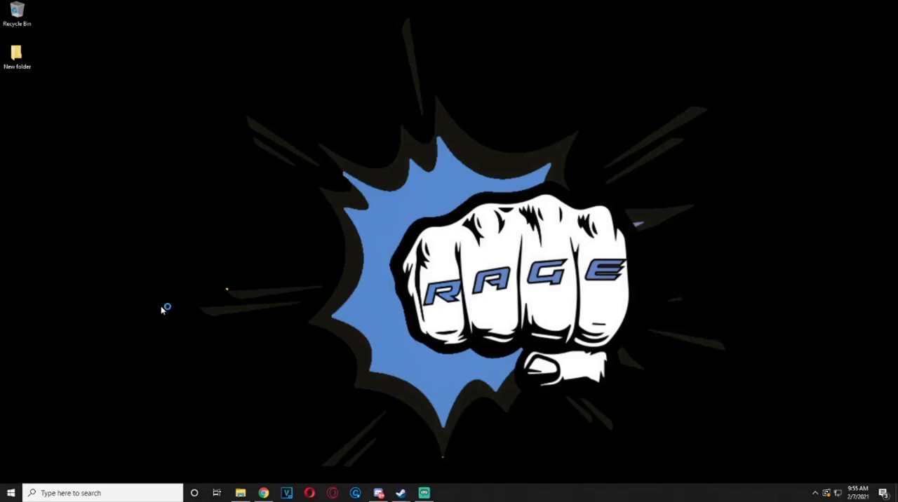
{"action": "left_click", "coordinate": [446, 494]}
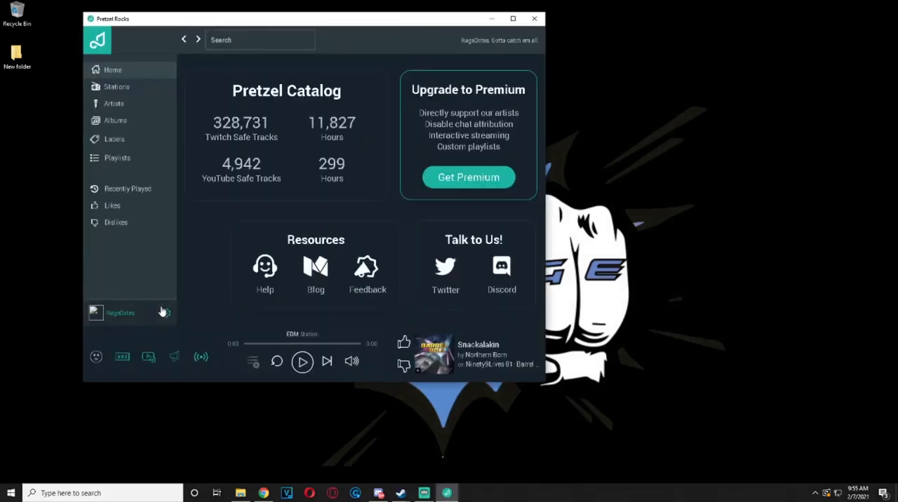
{"action": "left_click", "coordinate": [166, 313]}
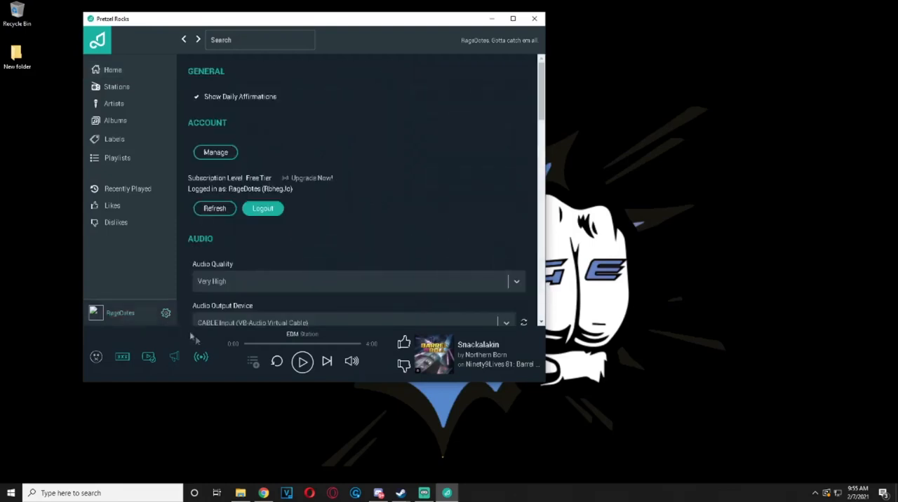
{"action": "scroll", "scroll_direction": "down", "scroll_amount": 3}
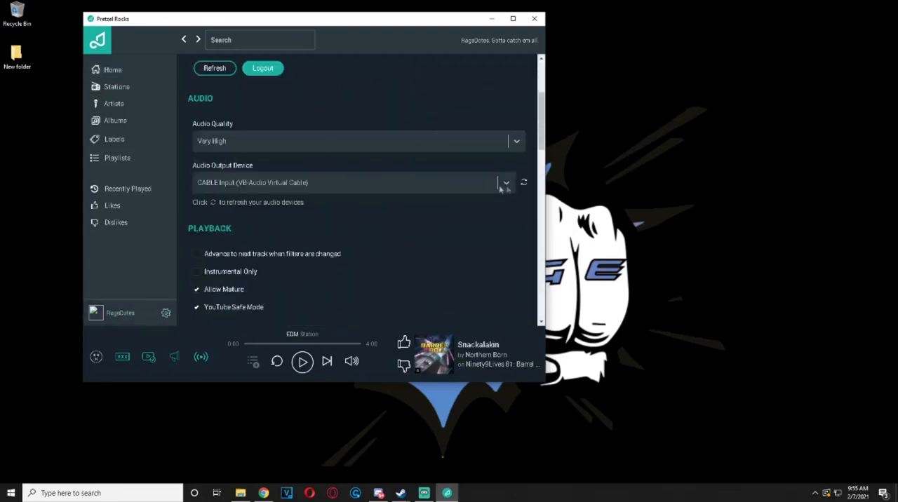
{"action": "mouse_move", "coordinate": [452, 254]}
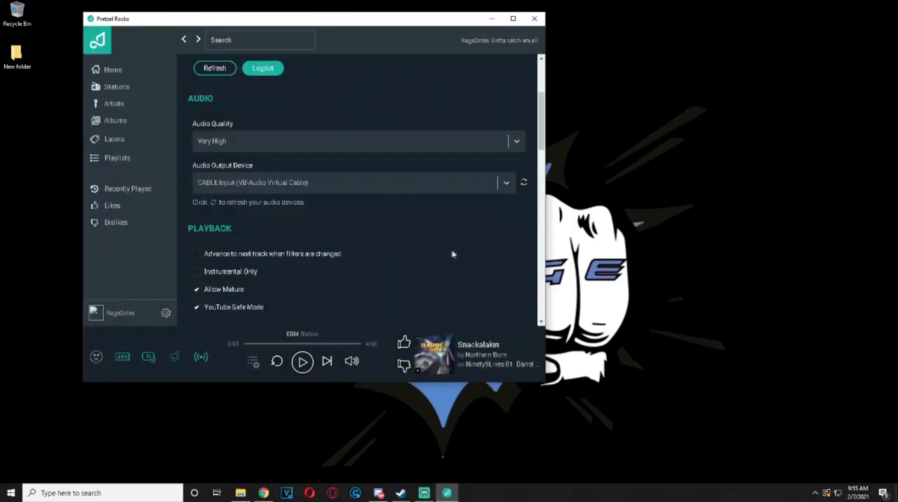
{"action": "left_click", "coordinate": [505, 183]}
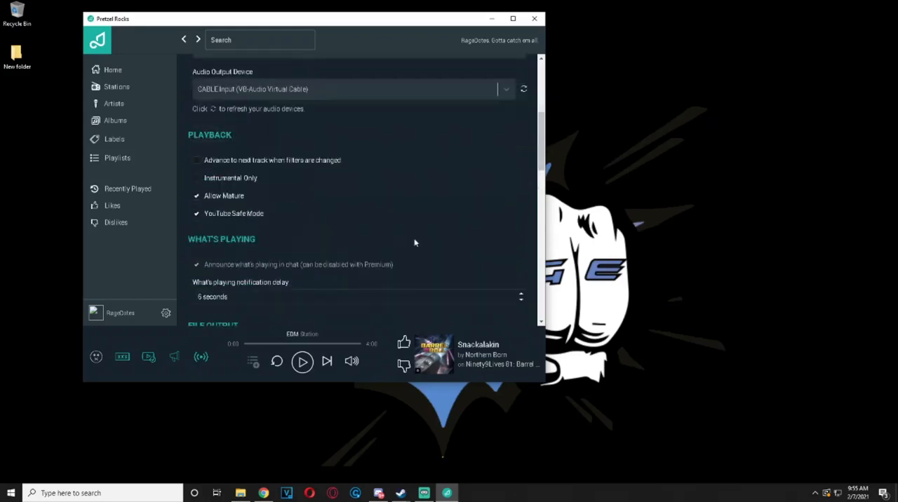
{"action": "scroll", "scroll_direction": "up", "scroll_amount": 3}
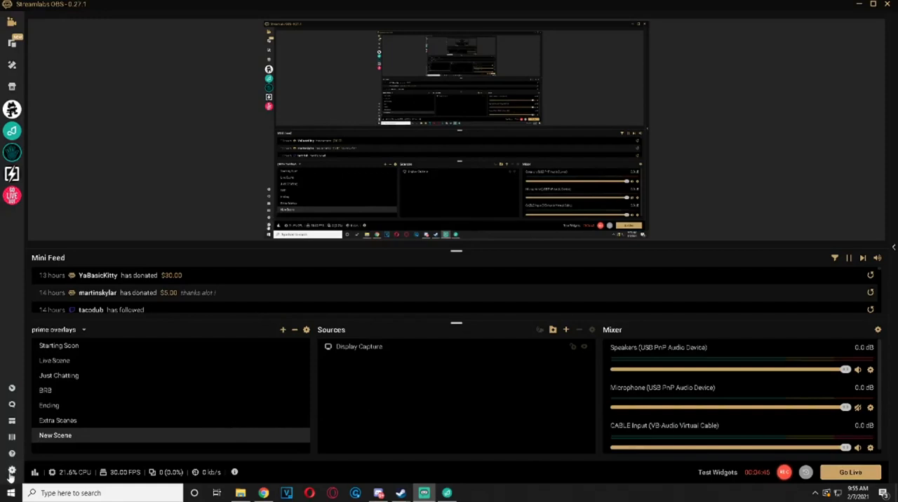
Set Desktop Audio Device 2 to CABLE Input (VB-Audio Virtual Cable) in the Audio settings.
{"action": "left_click", "coordinate": [11, 471]}
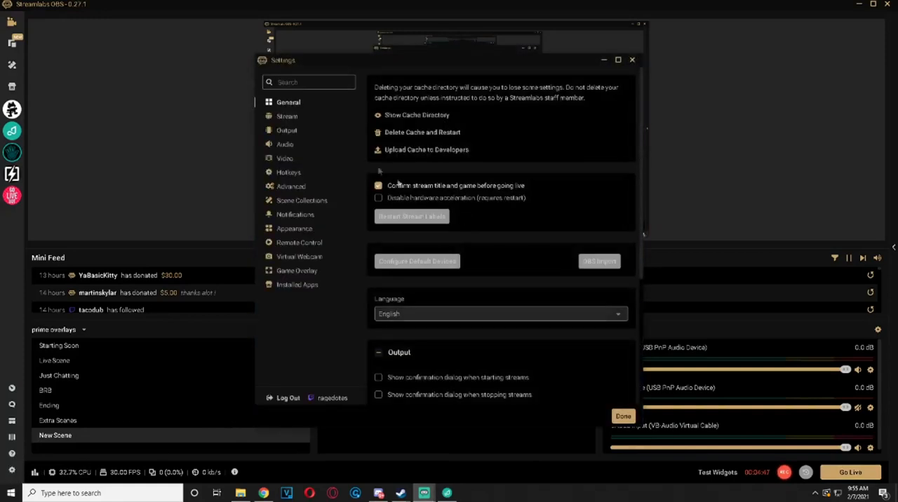
{"action": "left_click", "coordinate": [285, 143]}
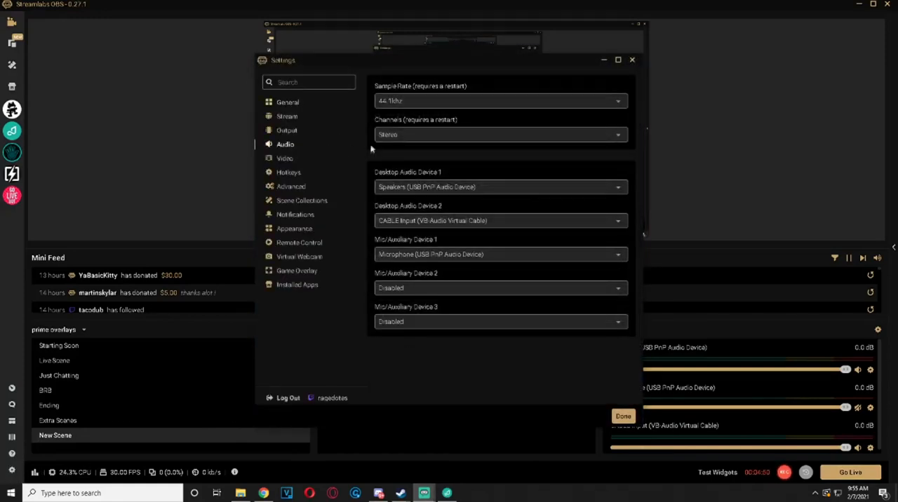
{"action": "mouse_move", "coordinate": [289, 147]}
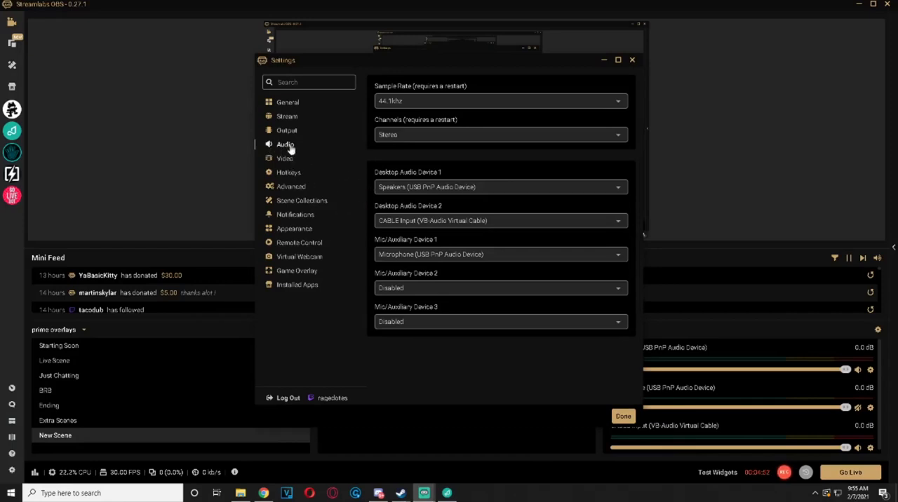
{"action": "mouse_move", "coordinate": [373, 191]}
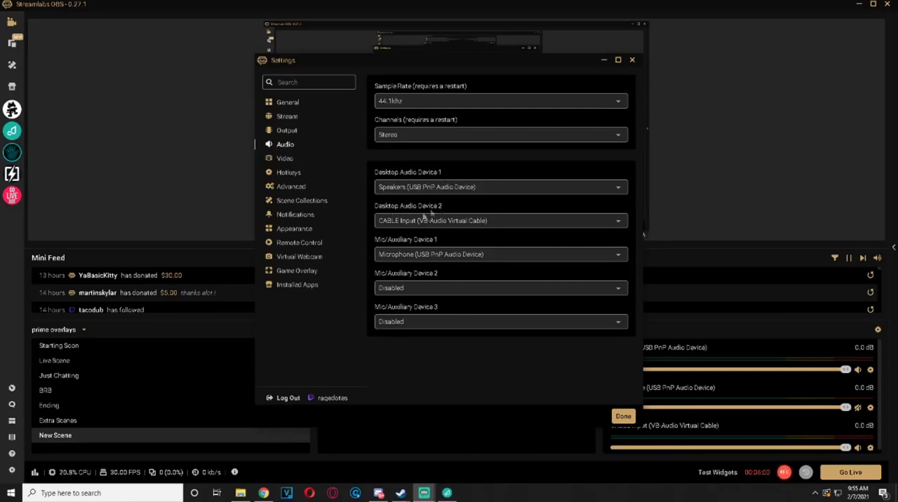
{"action": "left_click", "coordinate": [499, 220]}
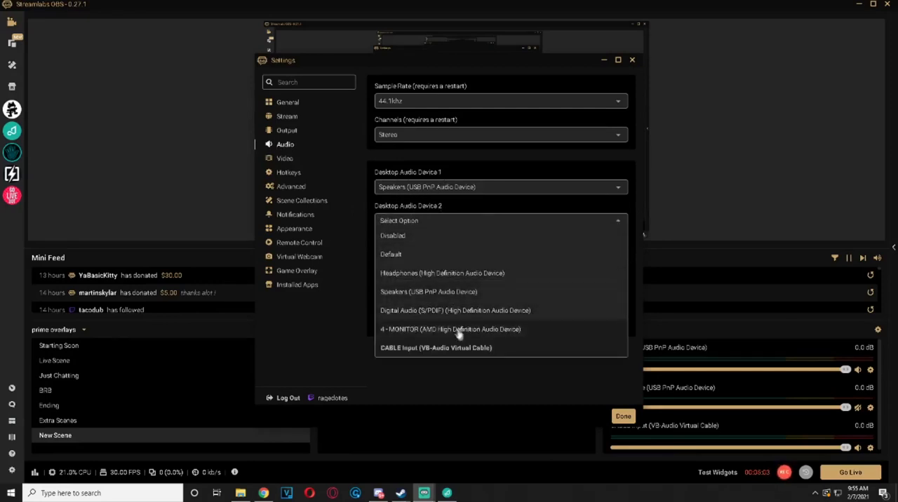
{"action": "mouse_move", "coordinate": [400, 357]}
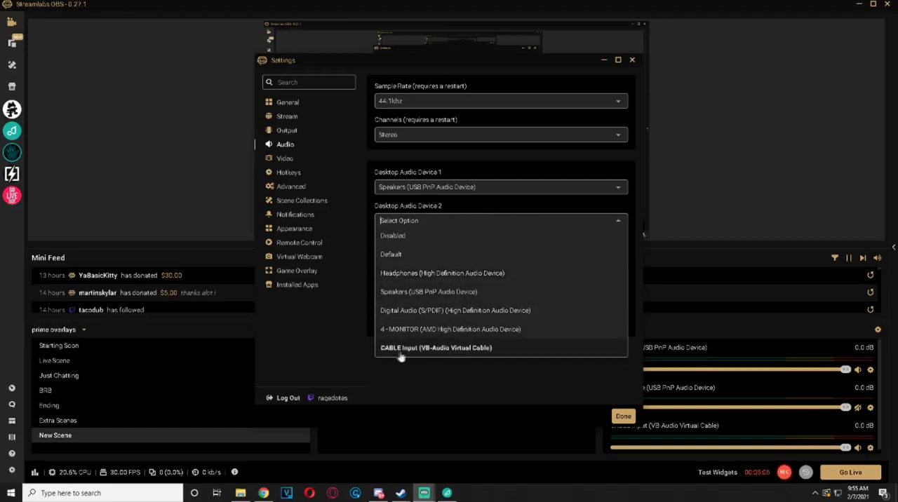
{"action": "left_click", "coordinate": [435, 348]}
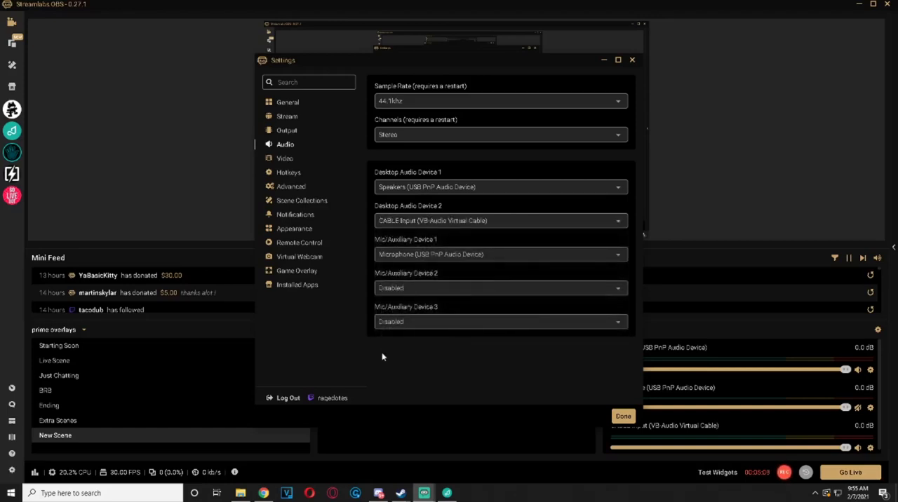
{"action": "mouse_move", "coordinate": [454, 261]}
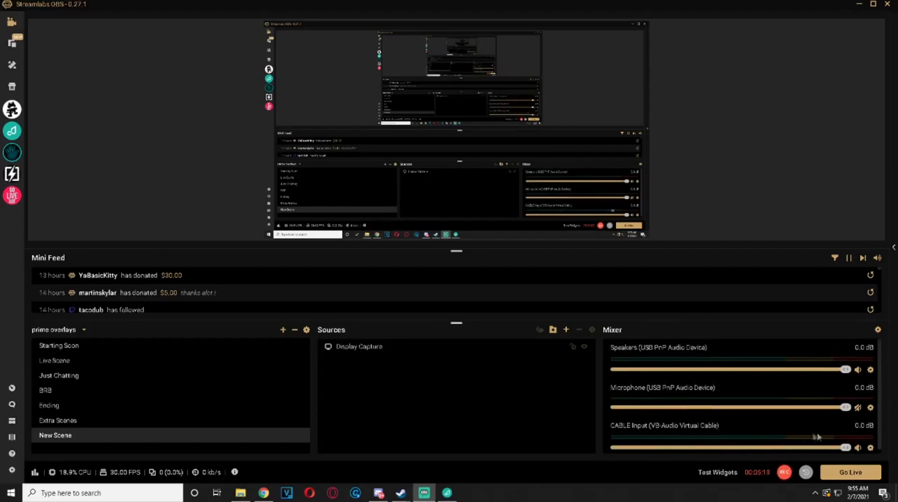
Check Pretzel is playing, then raise the CABLE Input mixer channel's volume slider.
{"action": "left_click", "coordinate": [446, 494]}
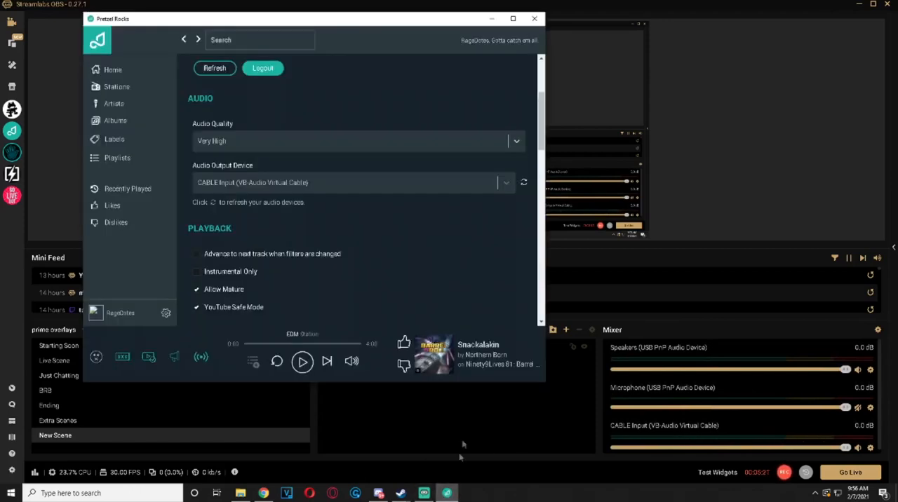
{"action": "left_click", "coordinate": [303, 362]}
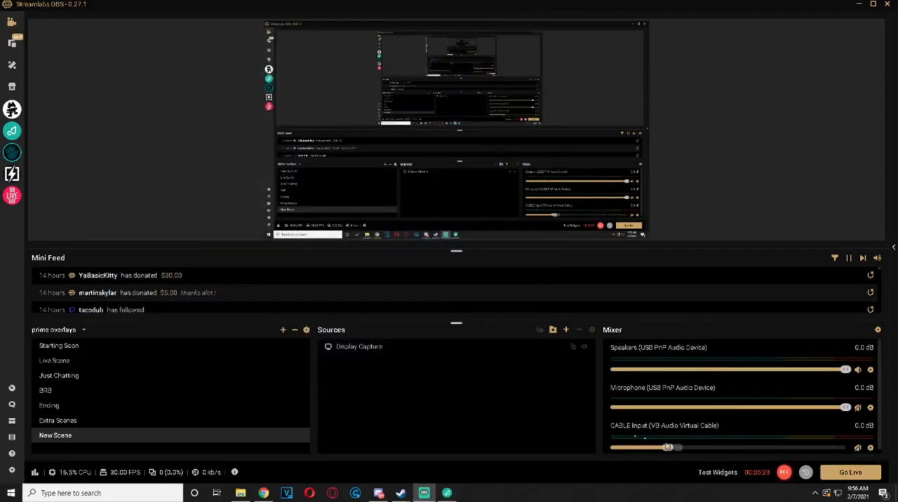
{"action": "left_click_drag", "start_coordinate": [666, 447], "coordinate": [845, 449]}
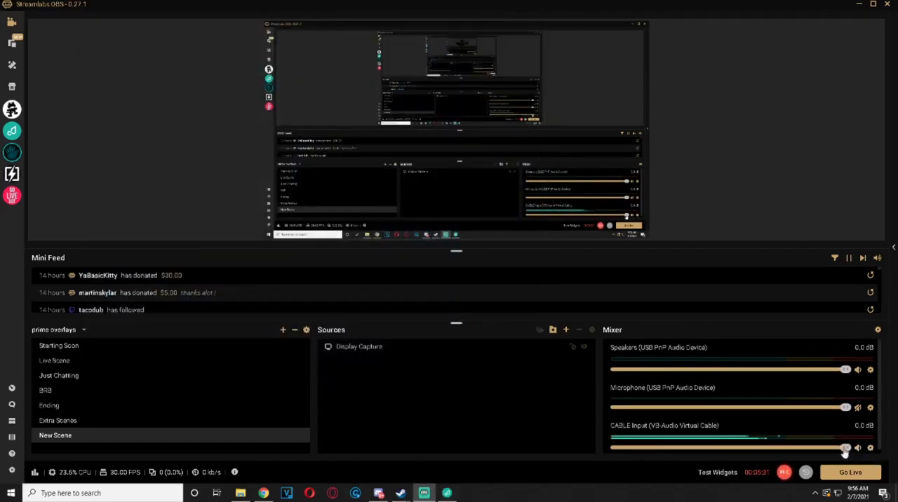